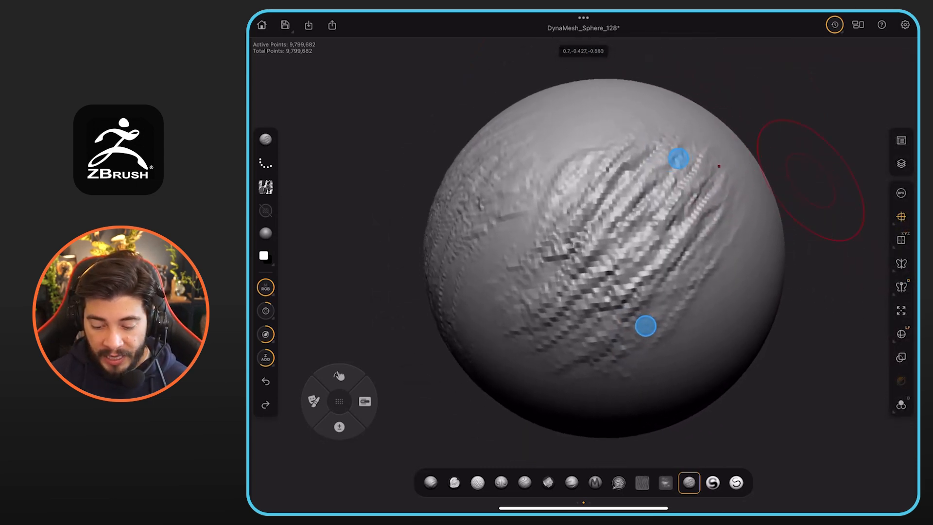
# Sculpt a long vertical streak down the sphere's front to build the rock-like striations.
pyautogui.moveTo(678, 157); pyautogui.dragTo(646, 326)
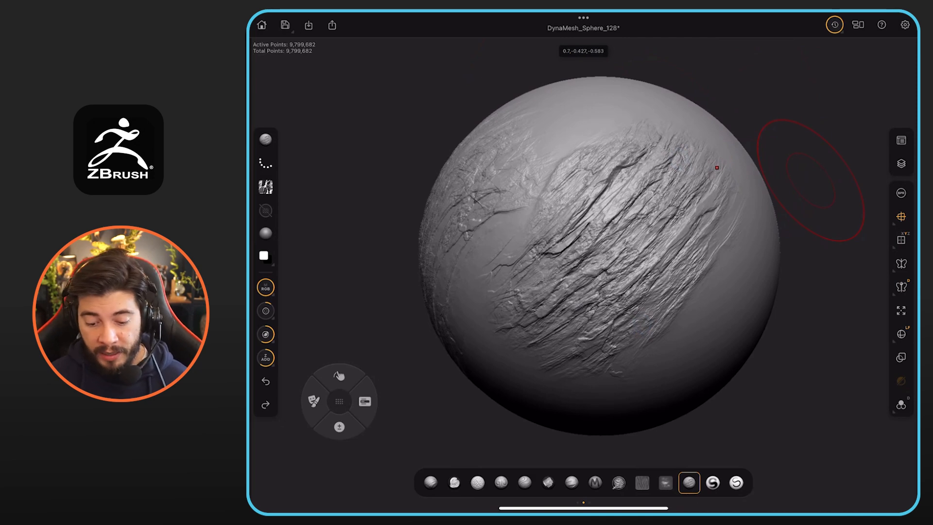